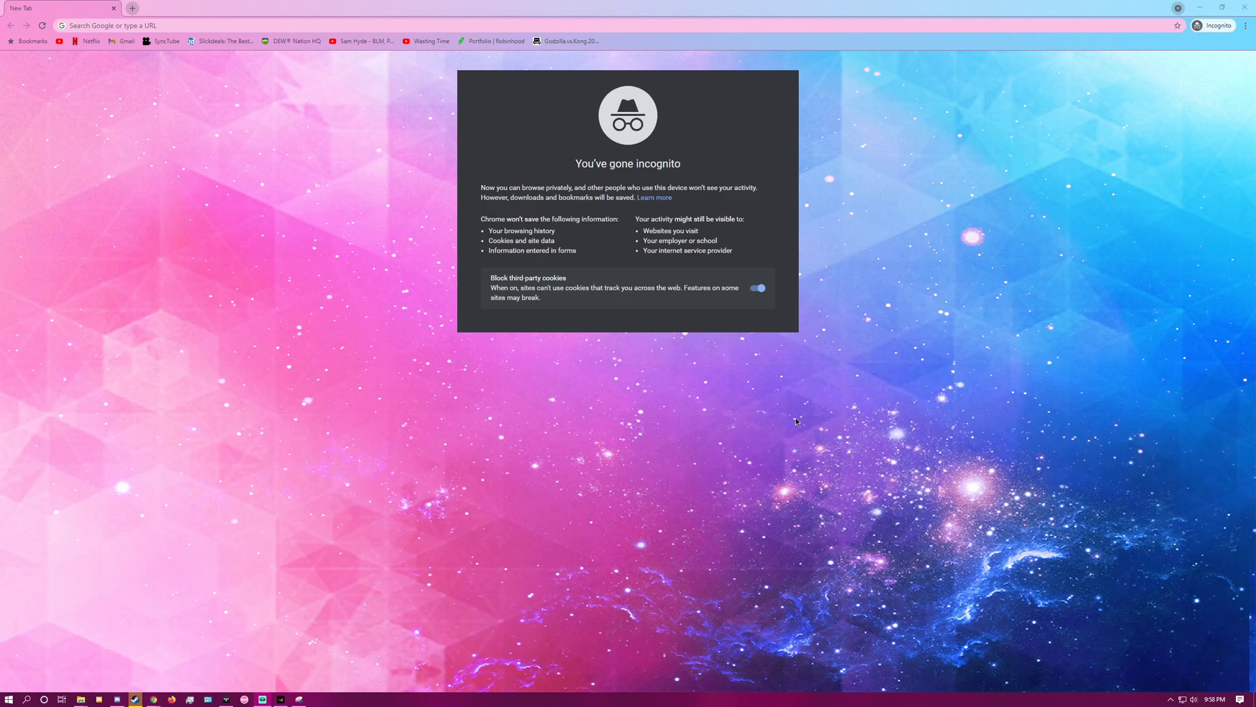
mouse_move(567, 477)
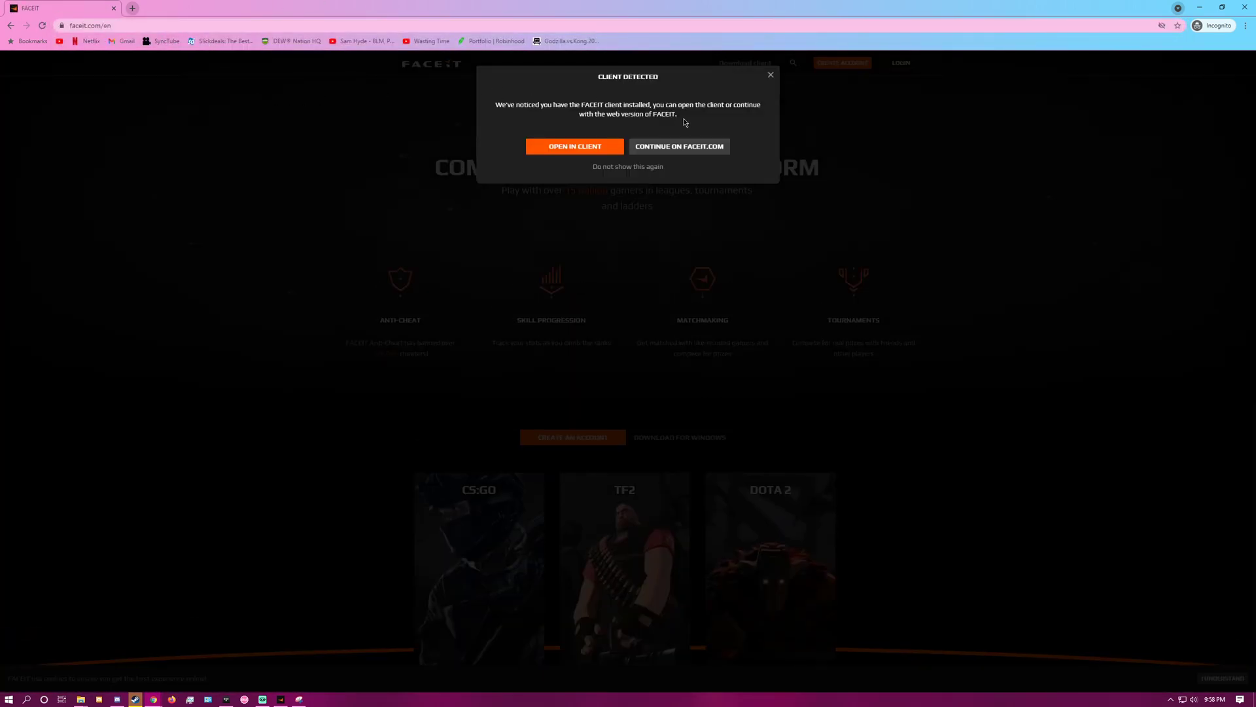
Dismiss the Client Detected prompt and download the FACEIT client installer.
click(678, 146)
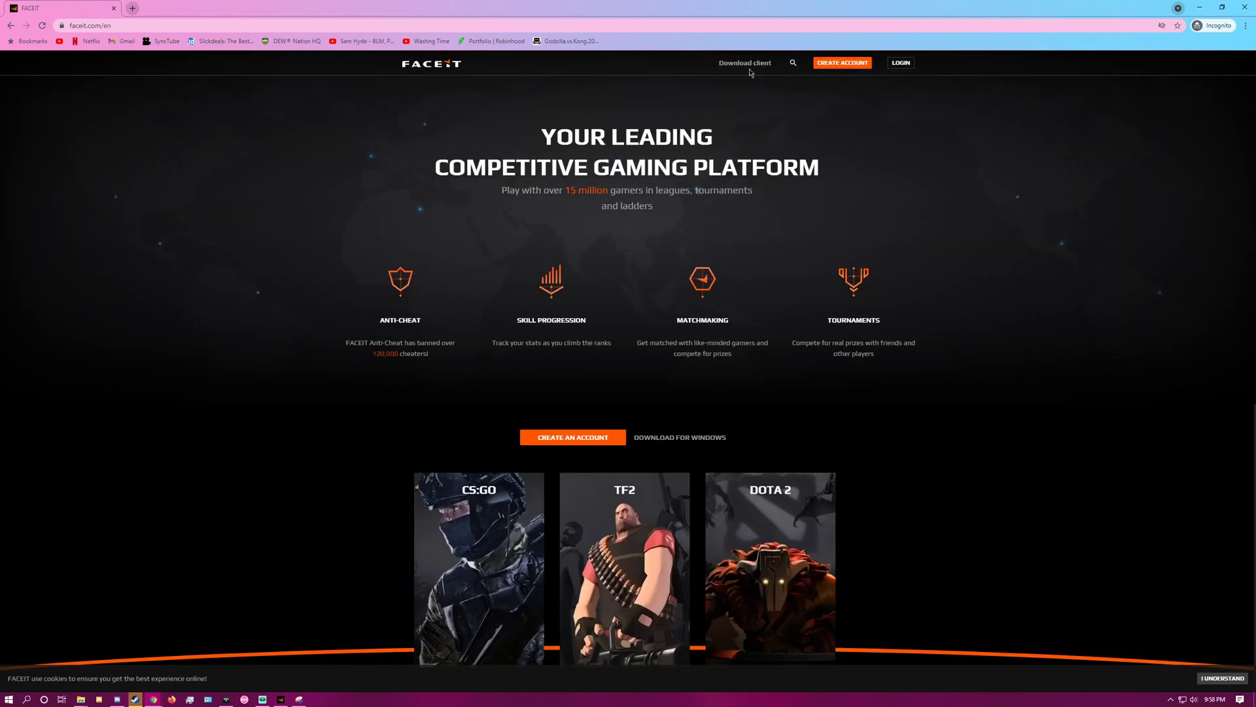
click(679, 437)
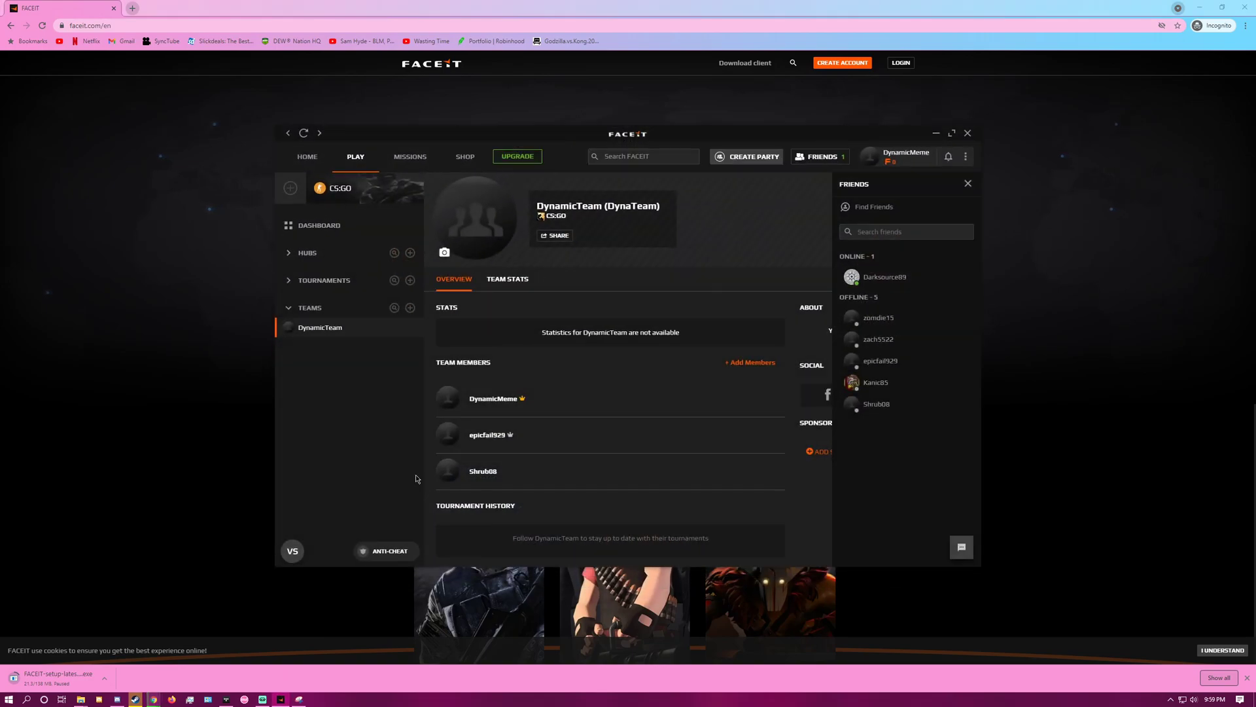
Switch to the HOME feed and open the Friends sidebar.
click(307, 157)
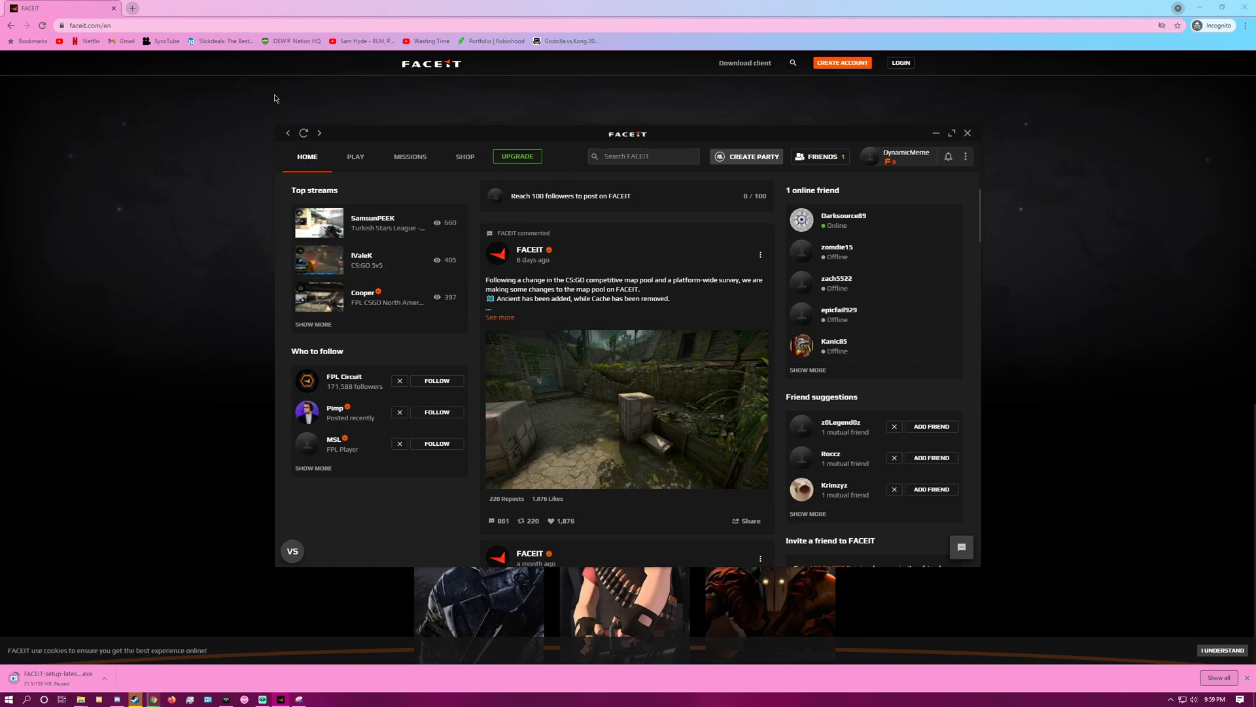
mouse_move(473, 146)
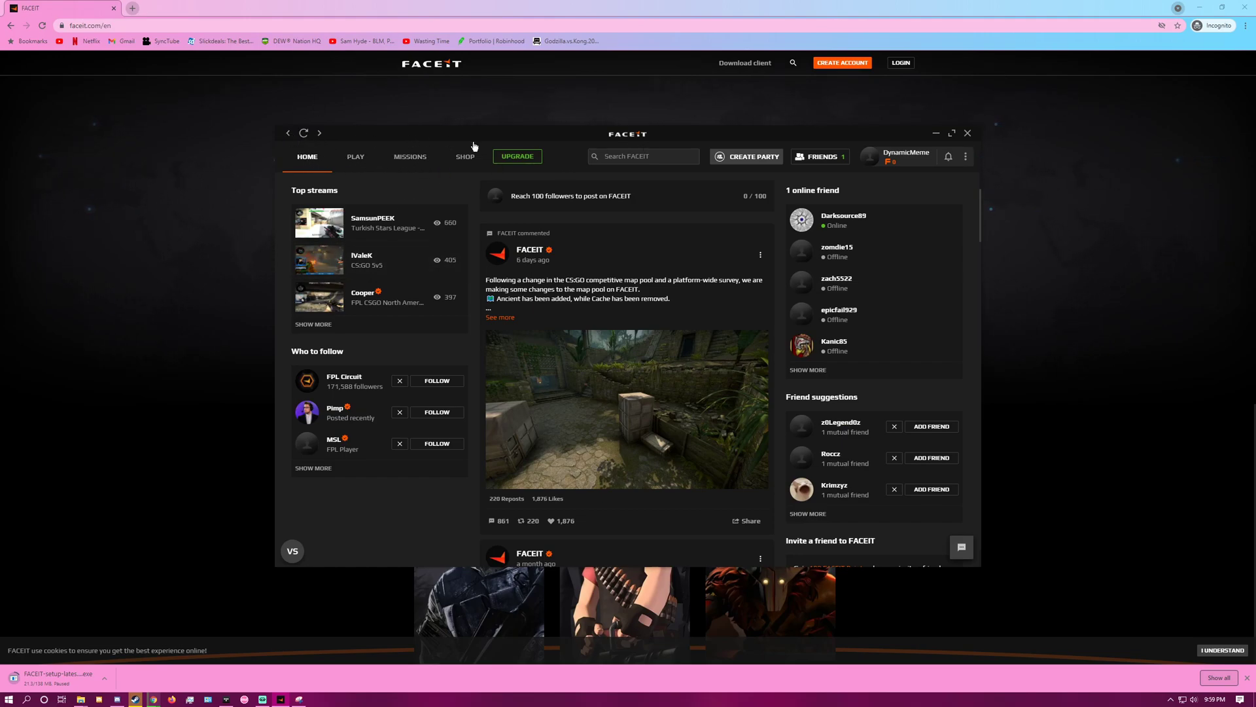
click(820, 157)
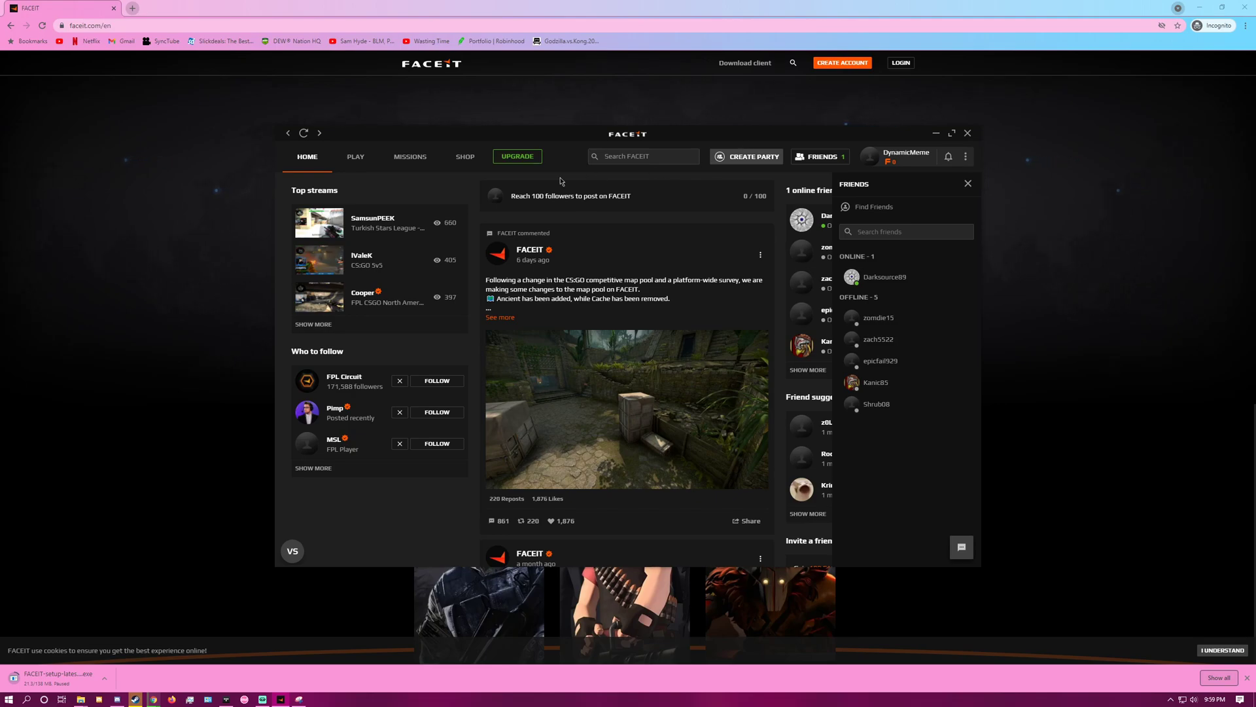
Search friends for 'DynamicMeme', fix the typo, then close the Friends panel.
click(906, 232)
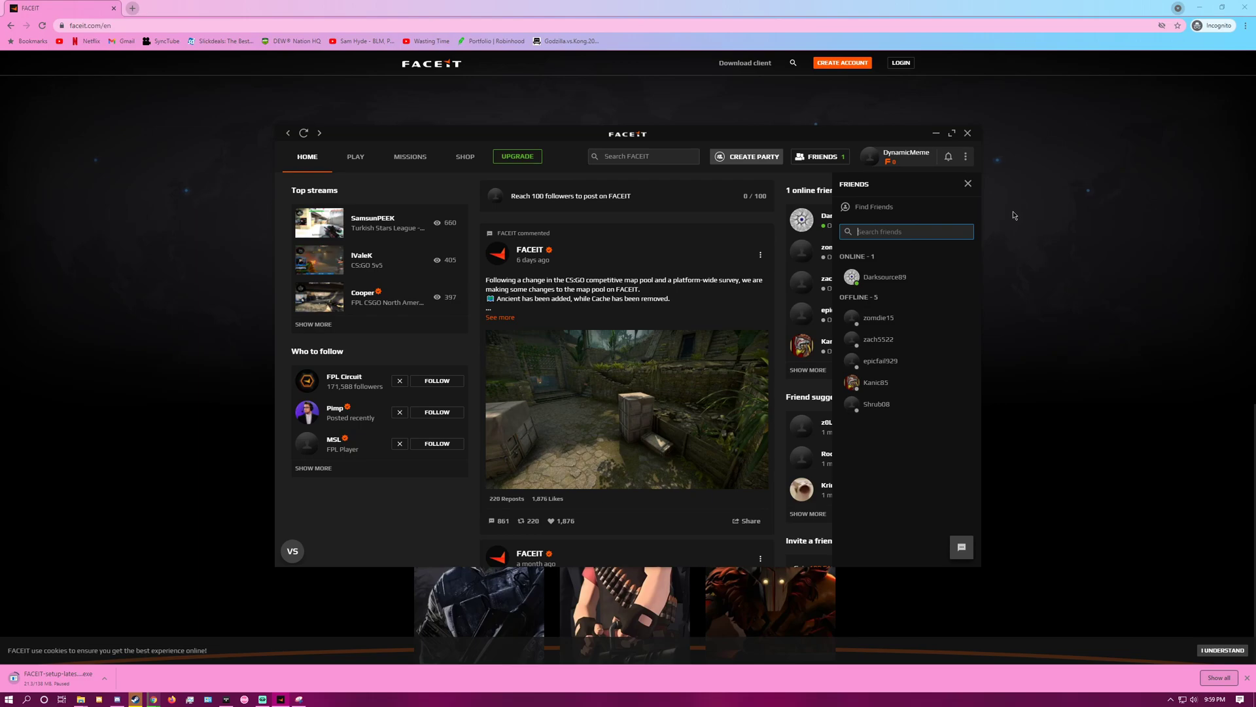
text(DynamicMeme2)
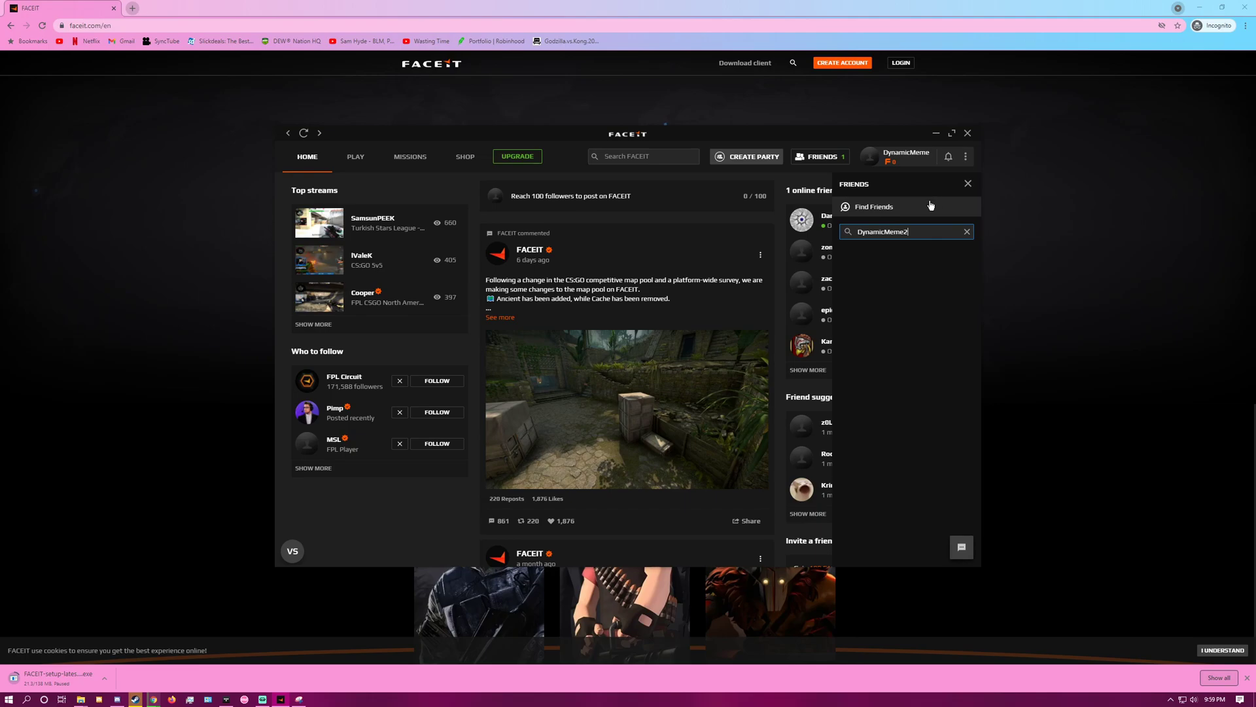
key(backspace)
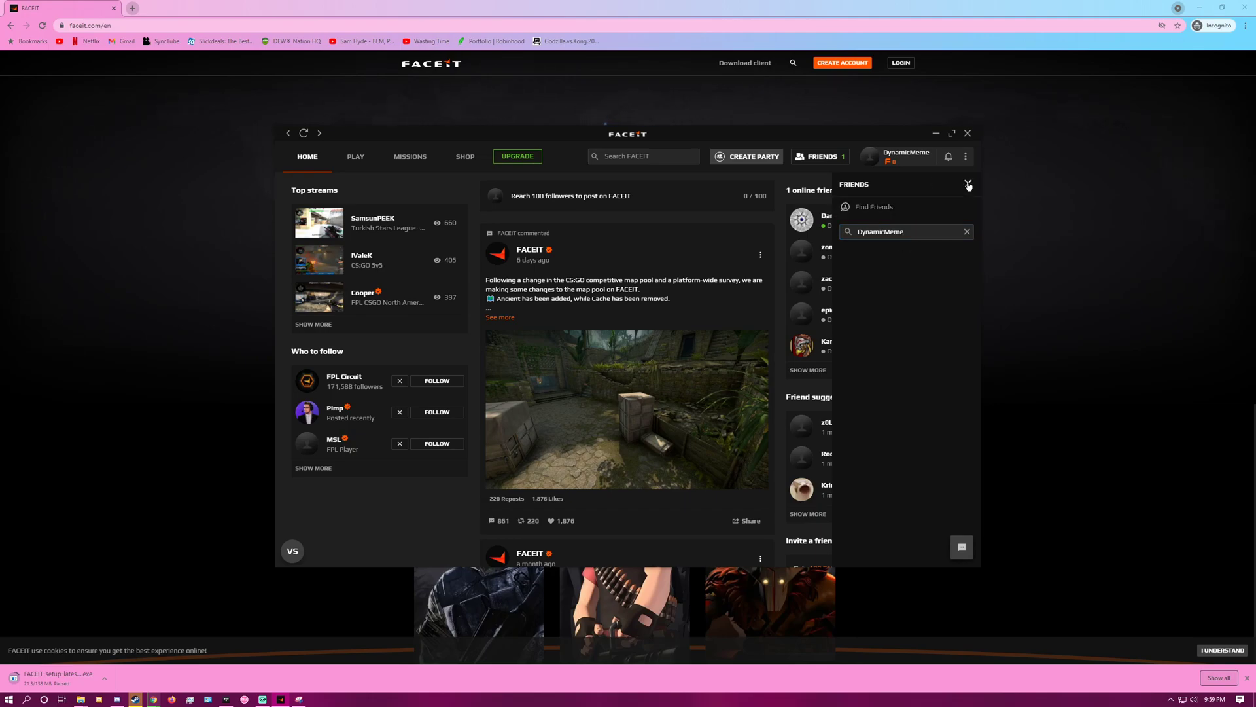
click(968, 184)
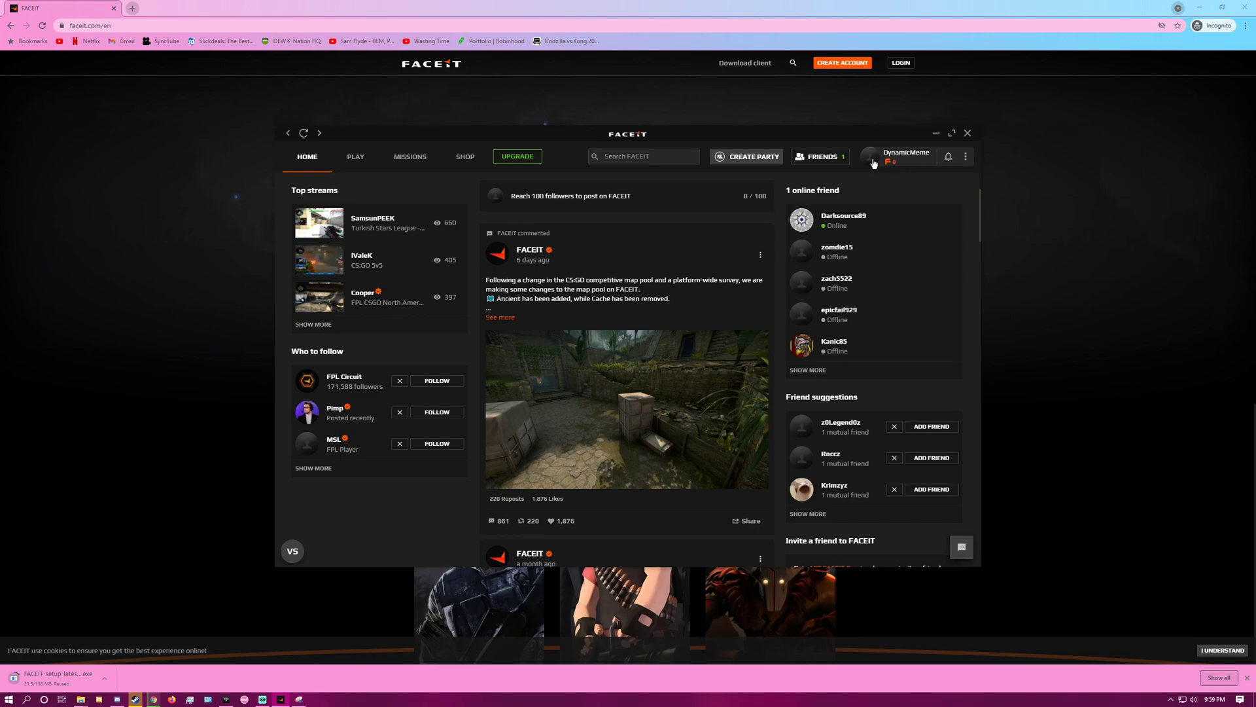
mouse_move(902, 152)
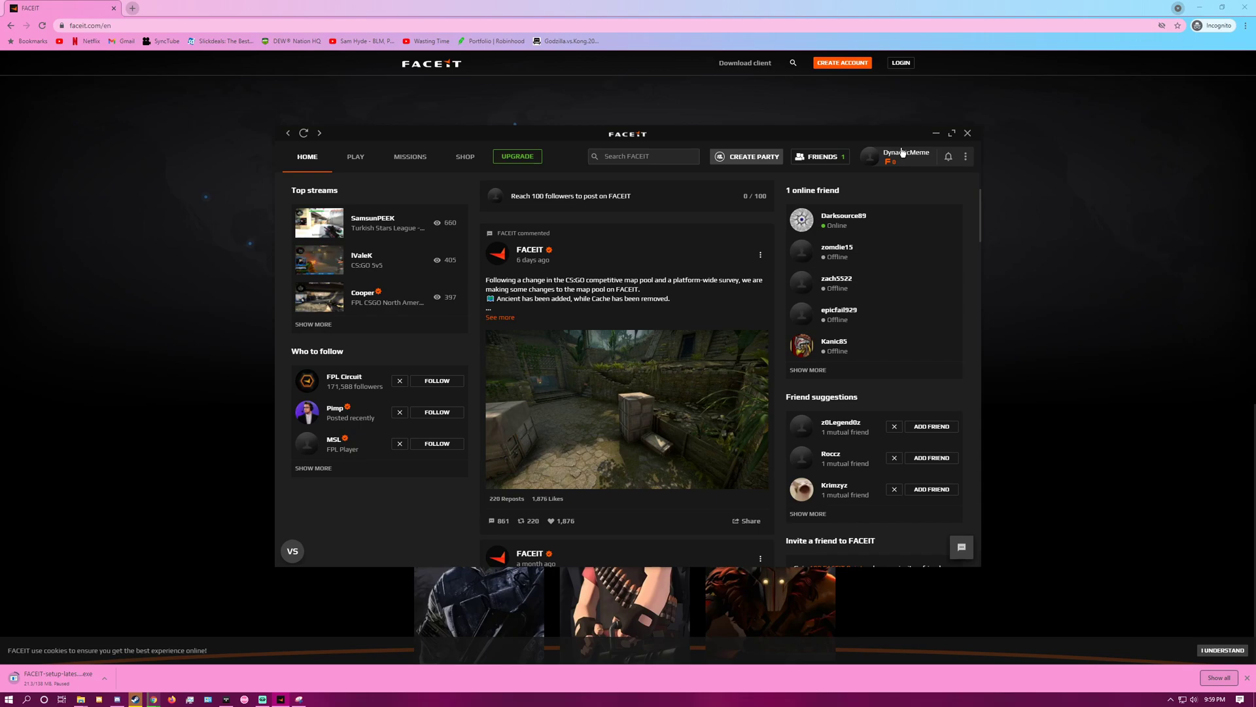